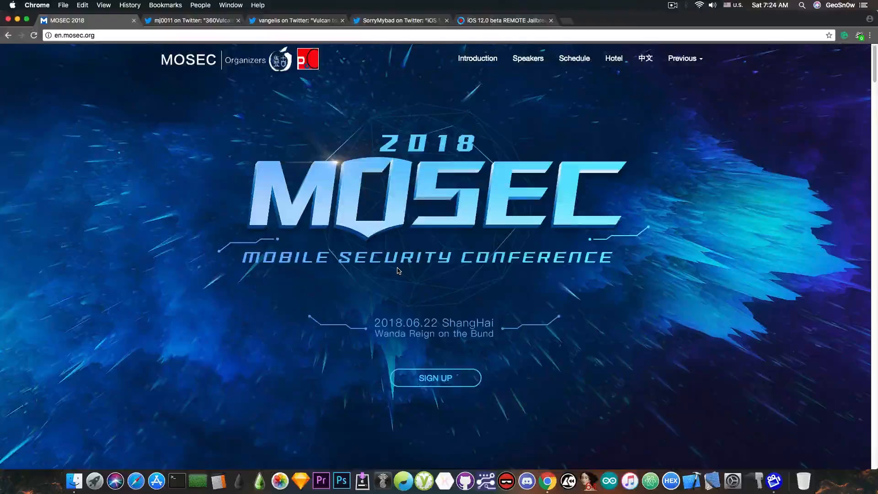
Step: Switch to the 'vangelis on Twitter' tweet about the Vulcan remote iOS 12 beta jailbreak demo
scroll(down, 3)
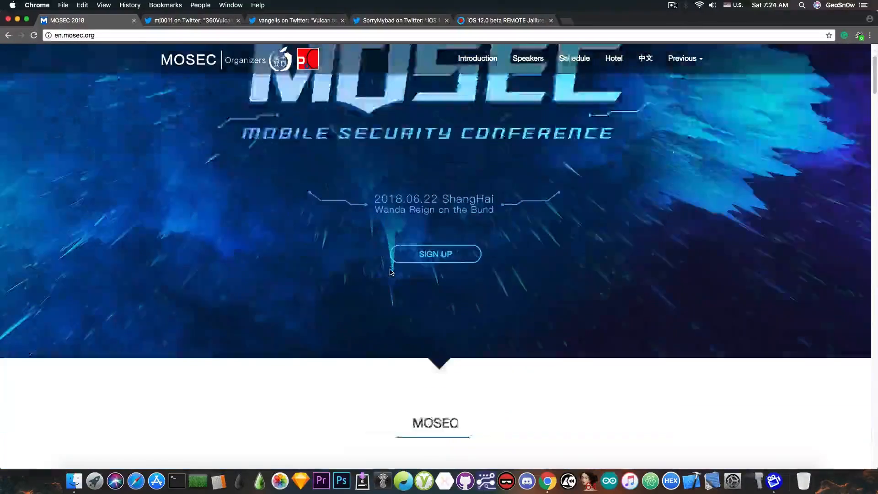
scroll(down, 3)
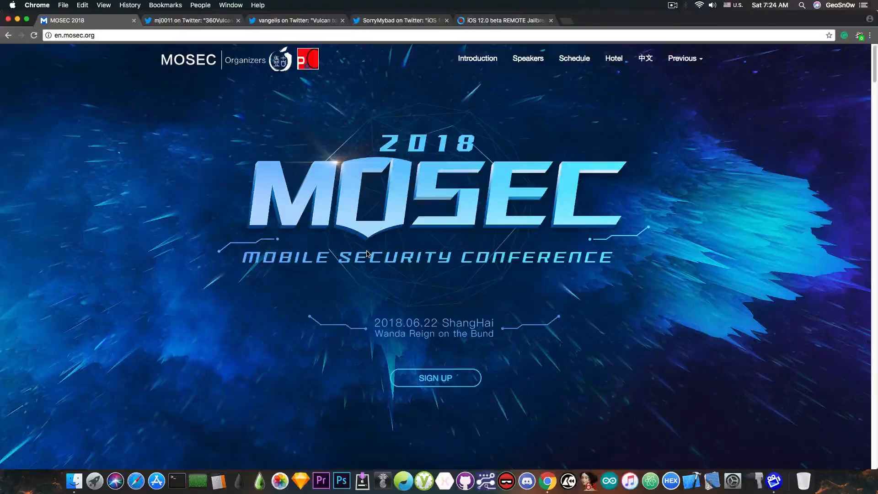
click(190, 20)
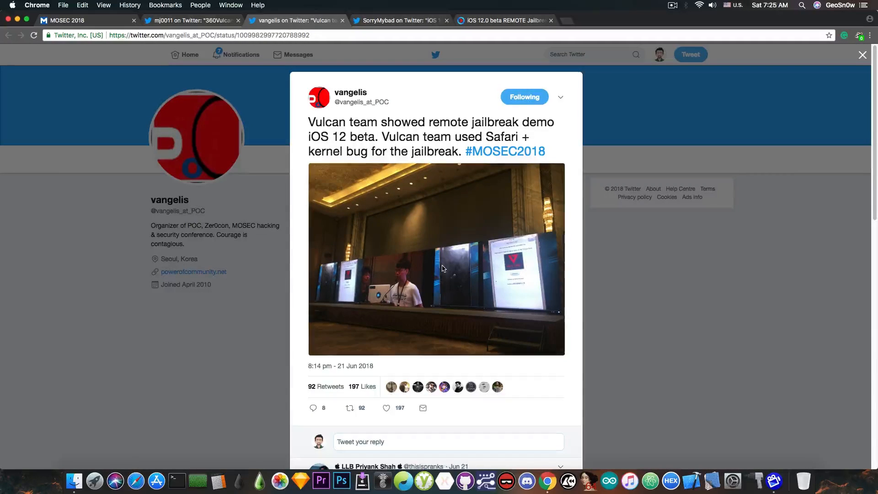
Step: Switch to SorryMybad's iOS 12.0 beta REMOTE Jailbreak tweet crediting Pangu and Morpheus
click(400, 20)
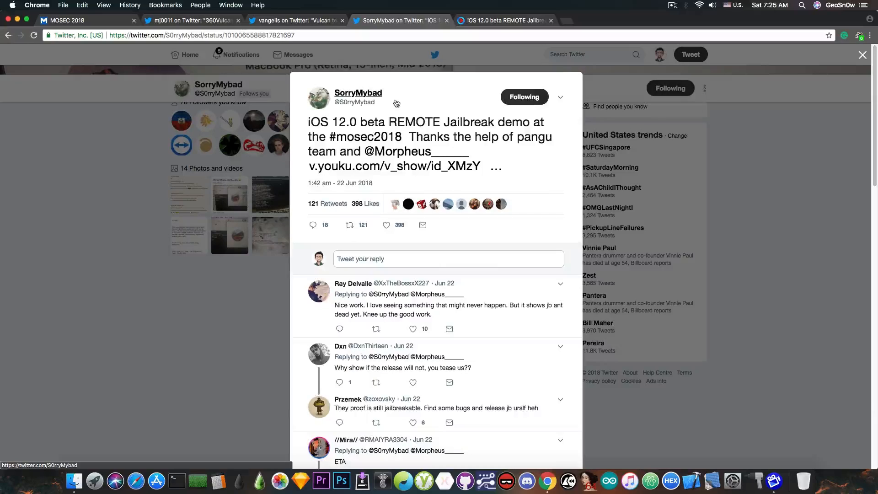
mouse_move(120, 155)
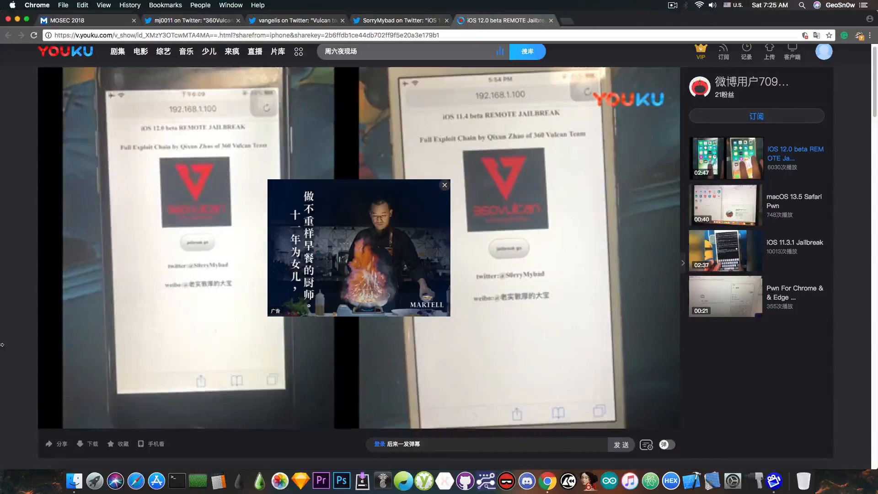
Step: Dismiss the ad overlay so the 360 Vulcan jailbreak demo video plays on Youku
click(444, 185)
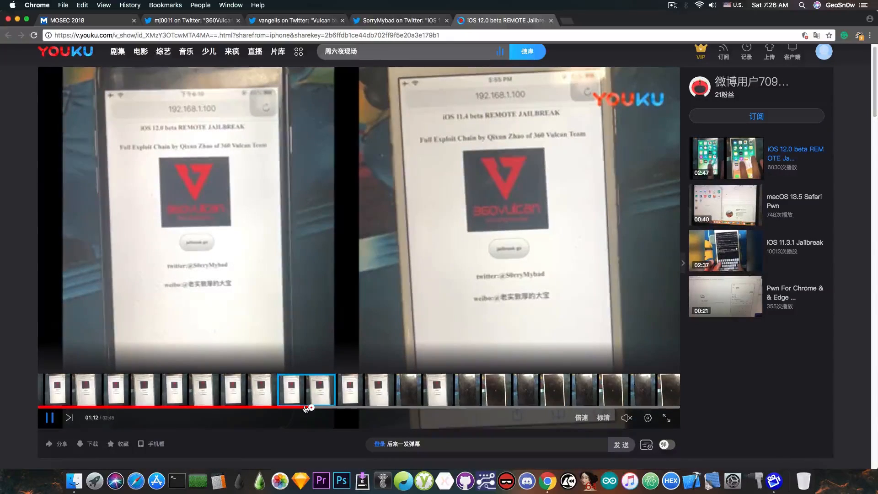
mouse_move(428, 404)
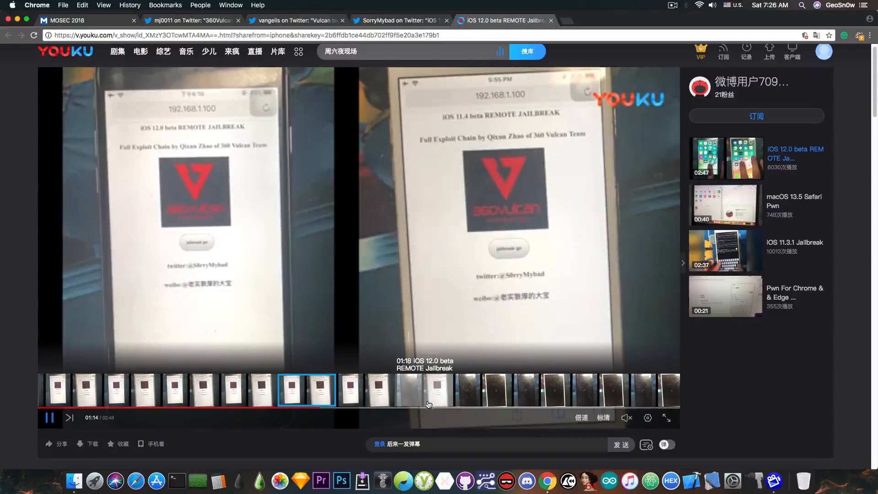
Step: Jump ahead to the demo's terminal login part and dismiss the ad popup
click(509, 407)
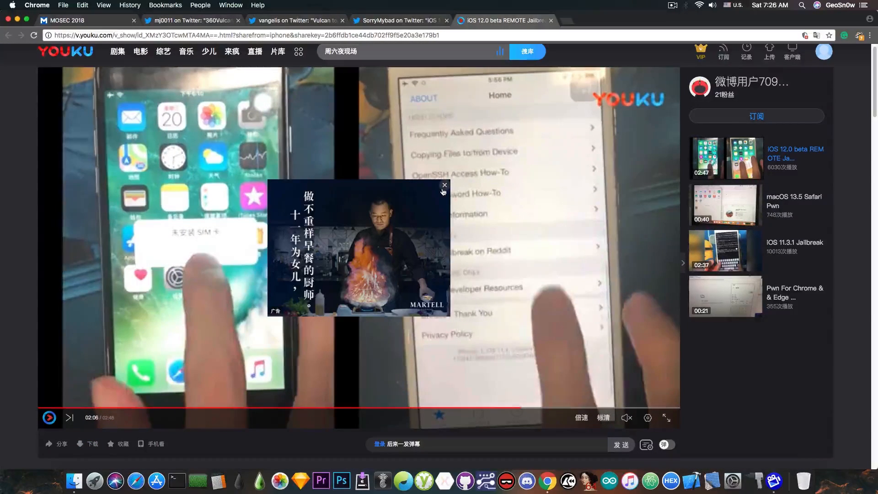
click(444, 185)
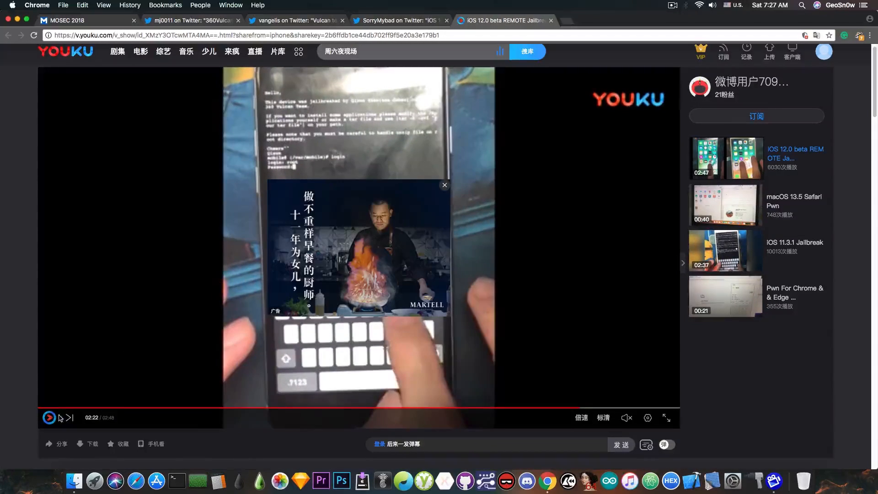
Step: Leave the Youku video and return to the MOSEC 2018 conference homepage
click(401, 21)
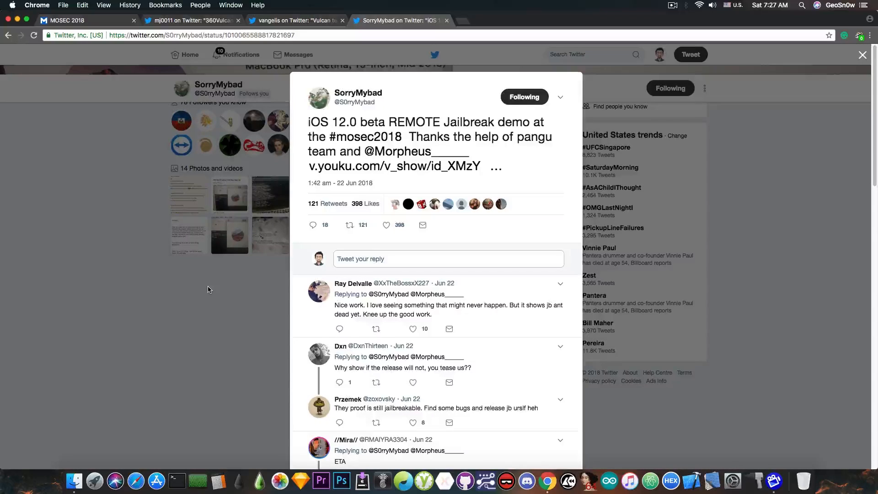
click(84, 20)
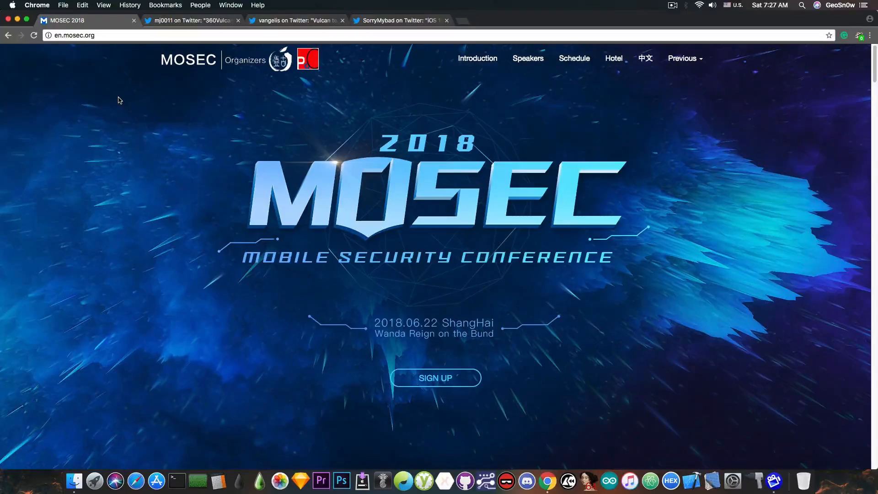
Step: Review the MOSEC 2018 media supporters and speakers, including Ian Beer's iOS kernel debugger talk
scroll(down, 3)
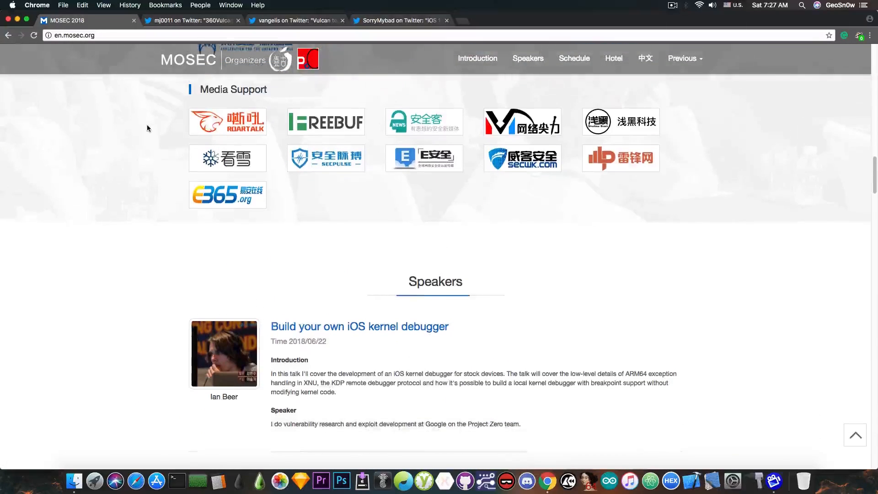
scroll(down, 3)
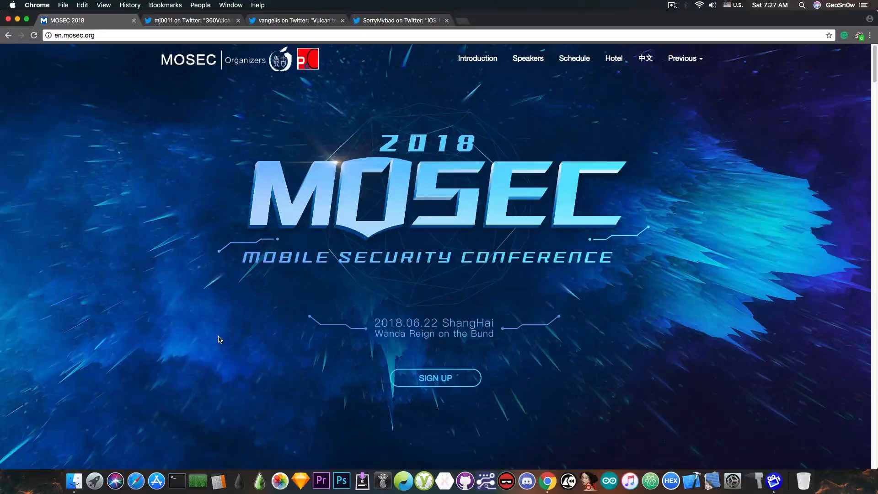
mouse_move(212, 341)
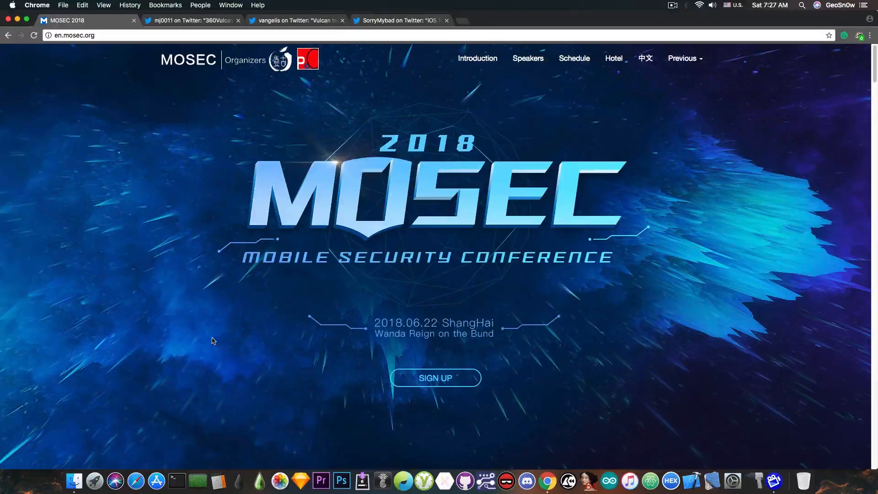
Step: Revisit SorryMybad's jailbreak tweet, then minimize Chrome to leave the macOS desktop showing
click(400, 20)
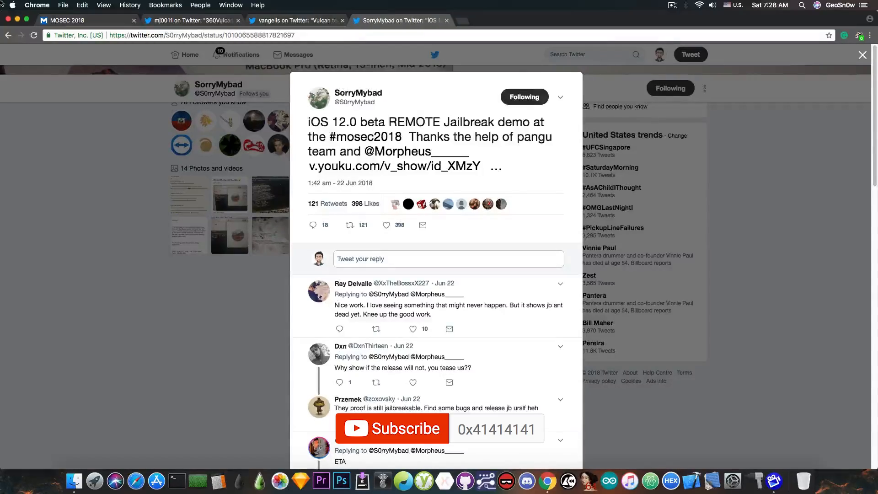
click(861, 55)
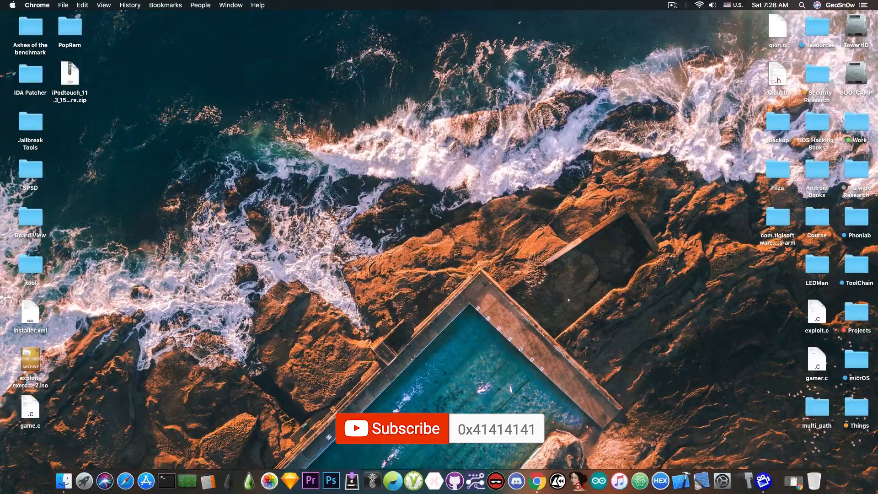